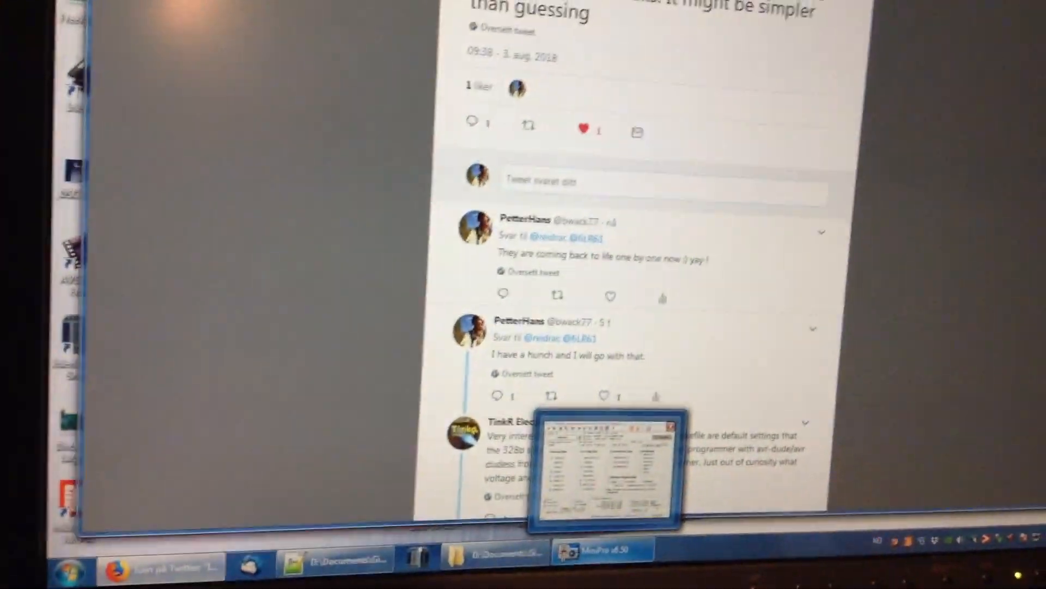
Restore MiniPro over the Twitter thread and show the ATmega328P's blank code memory buffer.
{"action": "left_click", "coordinate": [598, 553]}
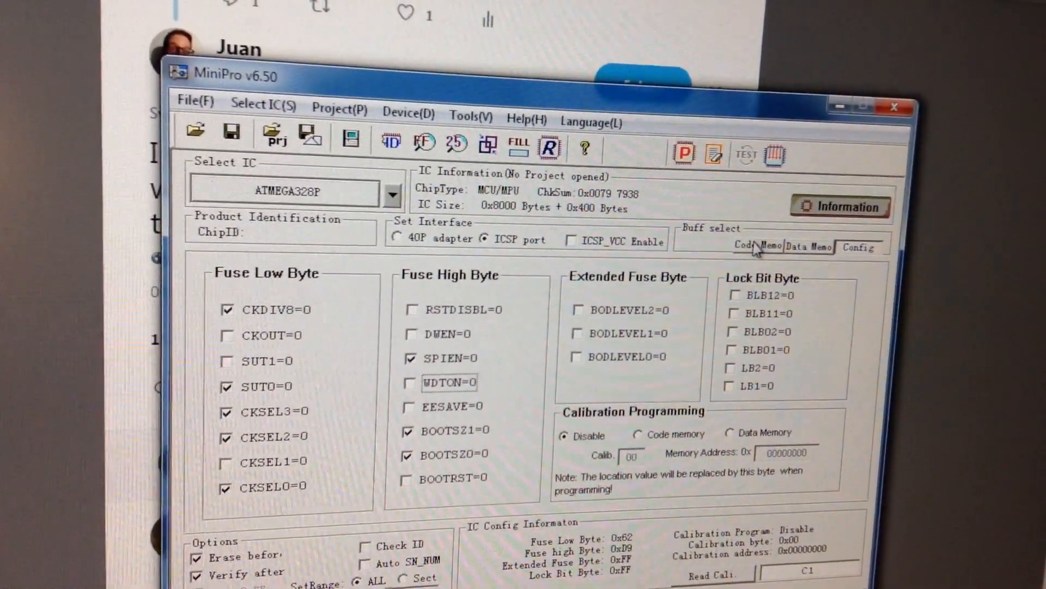
{"action": "left_click", "coordinate": [756, 246]}
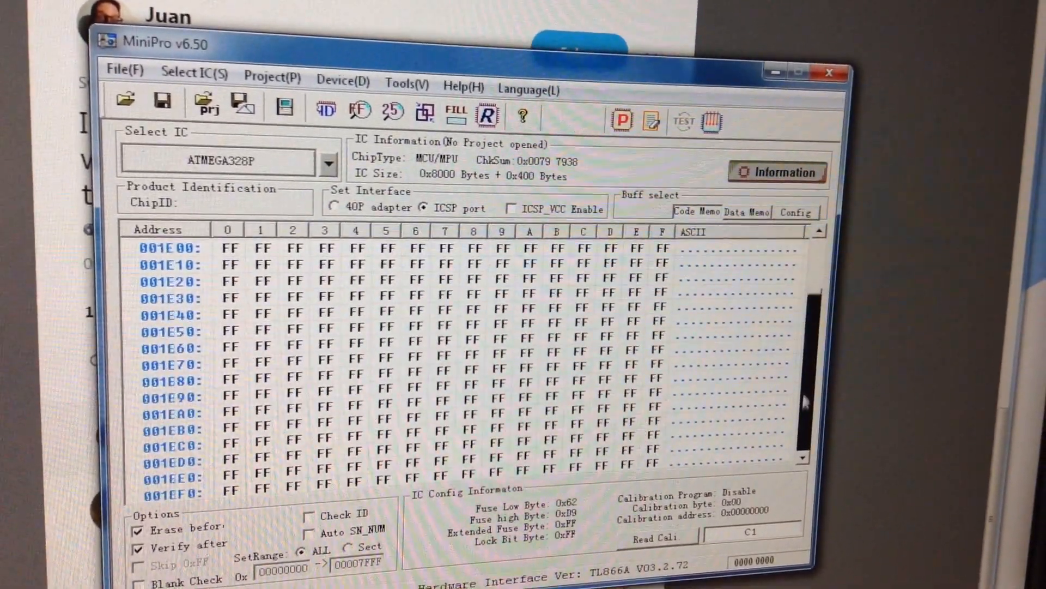
Switch MiniPro back to the fuse config view, then scroll the thread to the hex-file fuses reply.
{"action": "scroll", "scroll_direction": "down", "scroll_amount": 3}
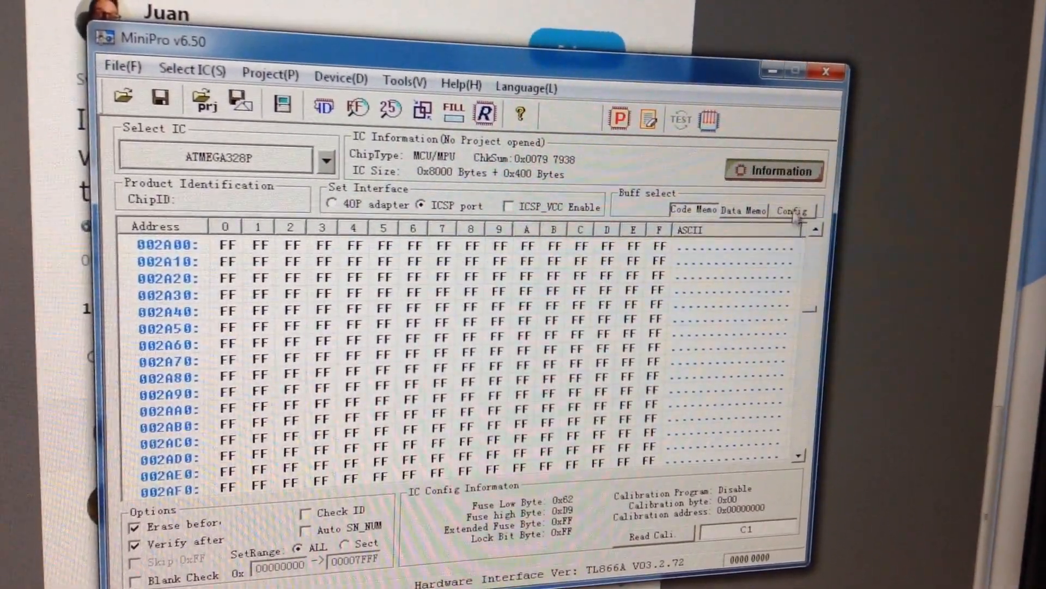
{"action": "left_click", "coordinate": [810, 211]}
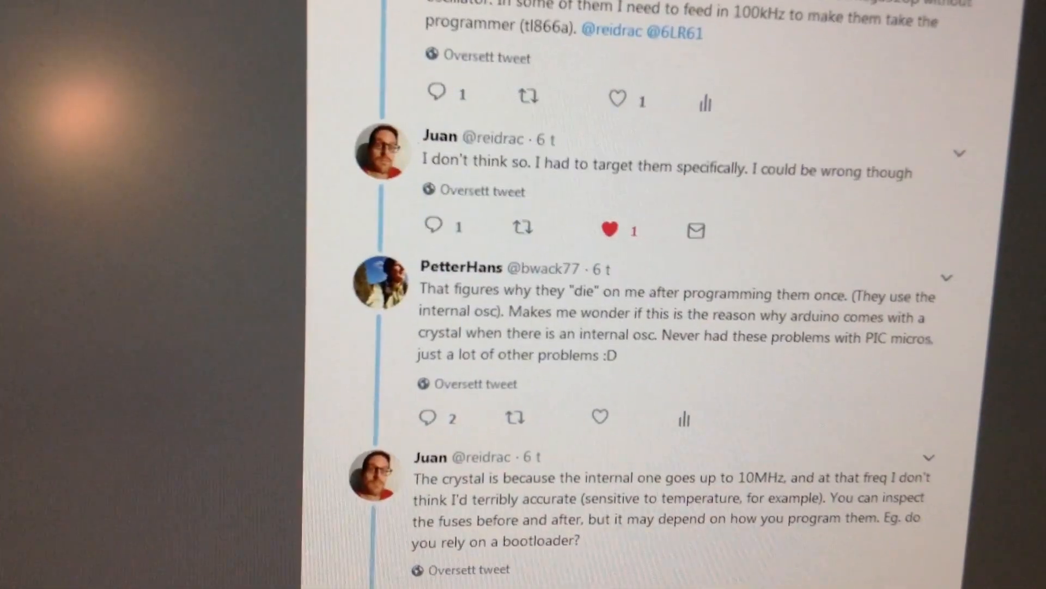
{"action": "scroll", "scroll_direction": "down", "scroll_amount": 3}
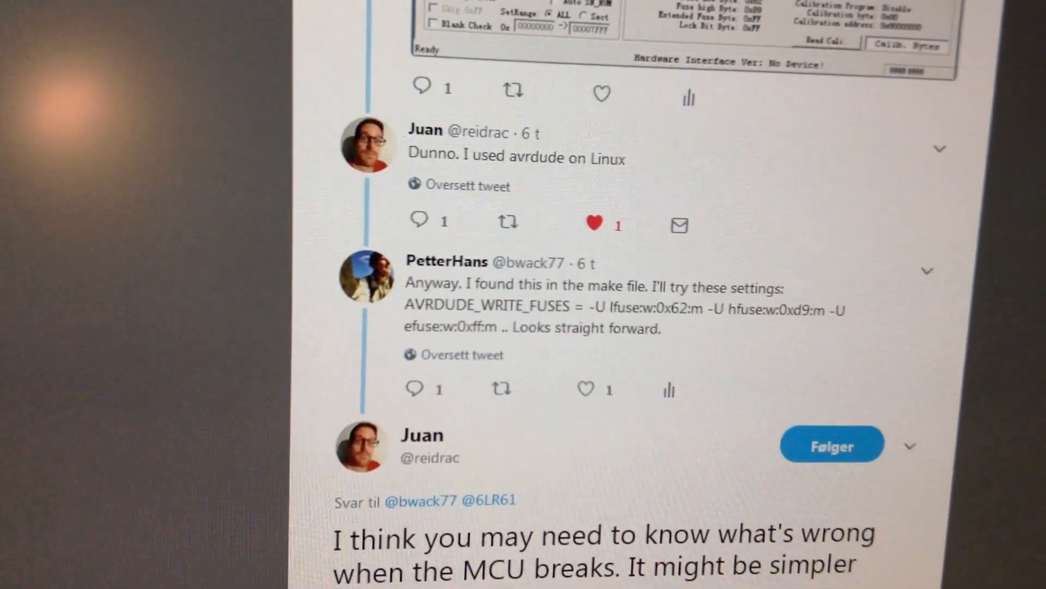
{"action": "scroll", "scroll_direction": "down", "scroll_amount": 3}
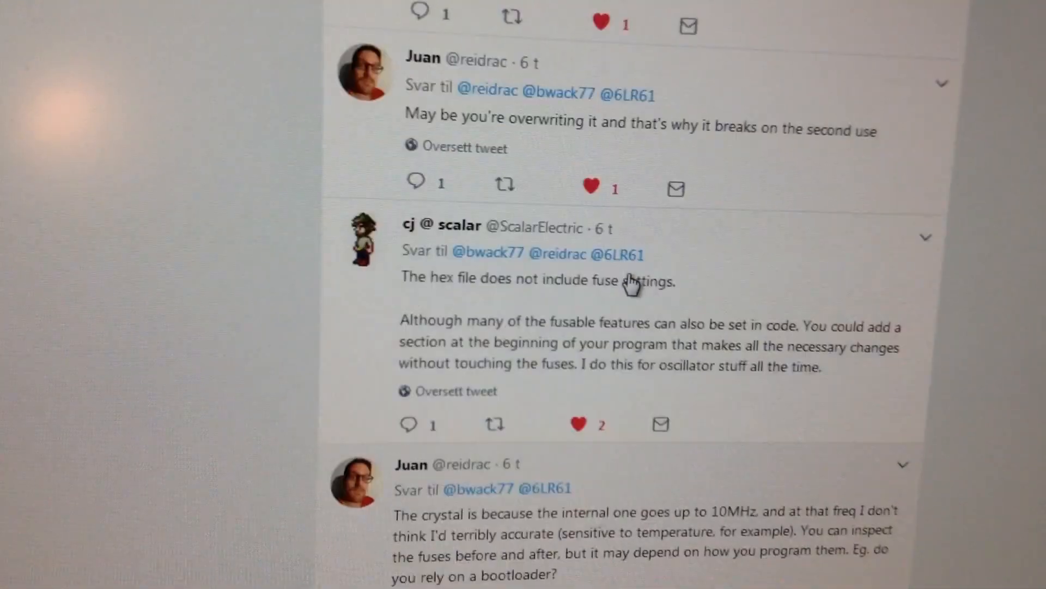